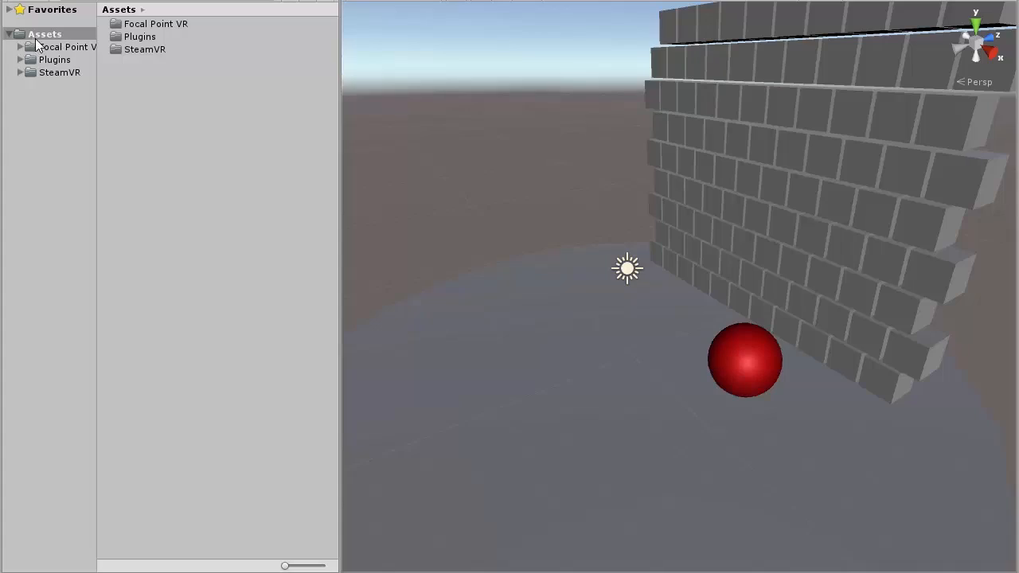
- Browse the Focal Point VR folder and start a new scene with only camera and light
click(65, 46)
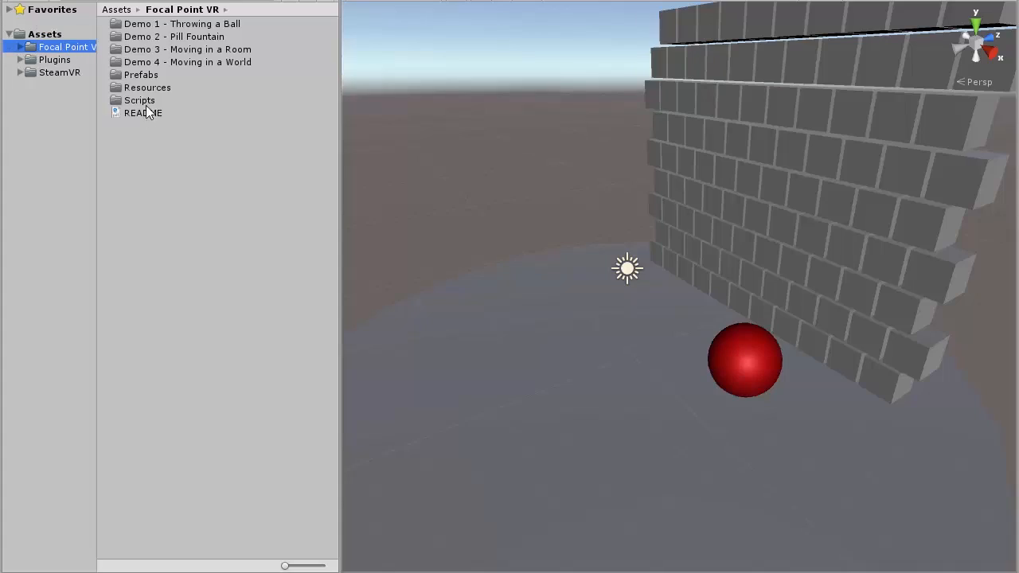
double_click(144, 111)
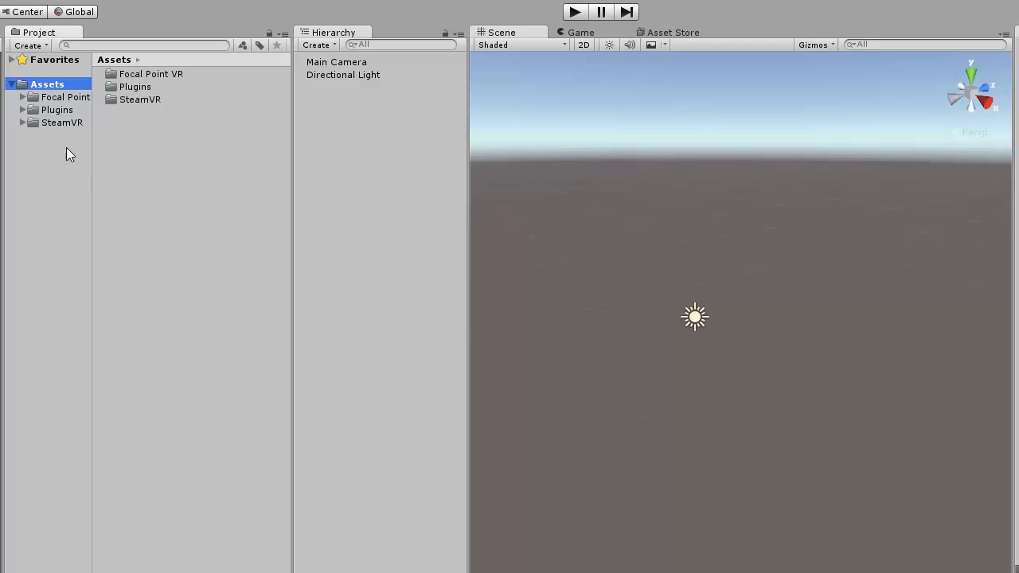
- Load the Demo 1 – Throwing a Ball scene from the Focal Point VR folder
click(60, 121)
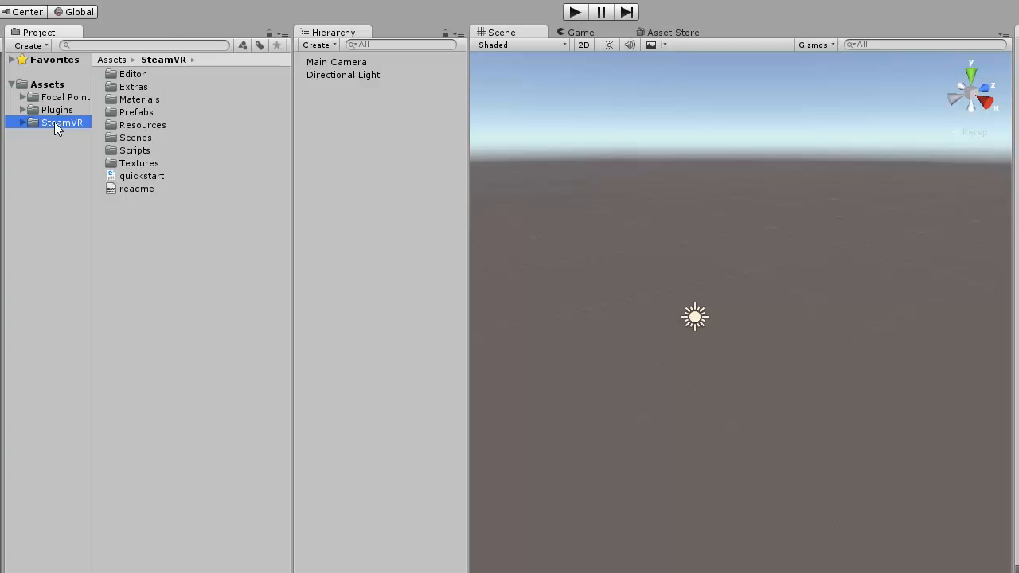
click(66, 97)
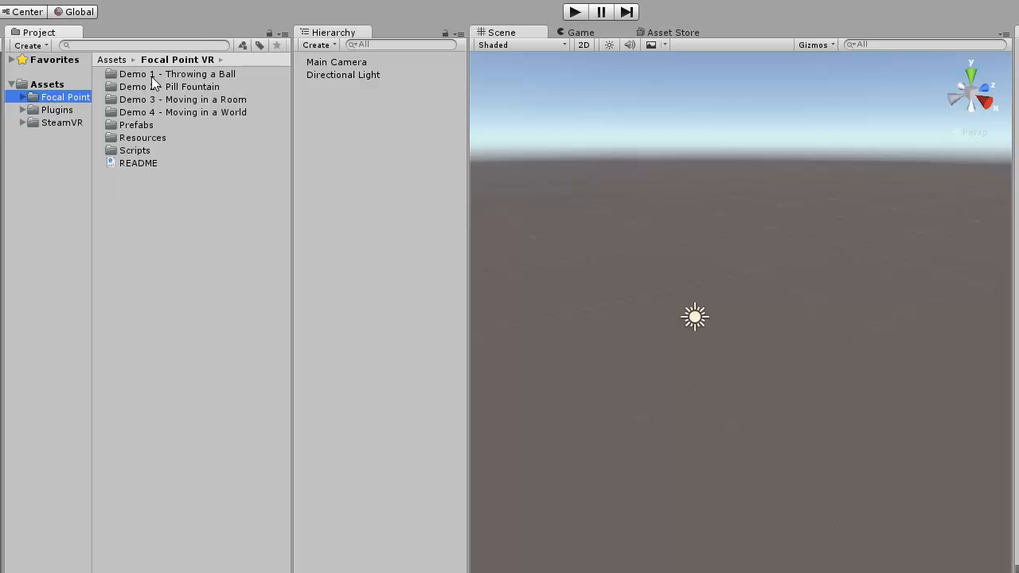
double_click(175, 74)
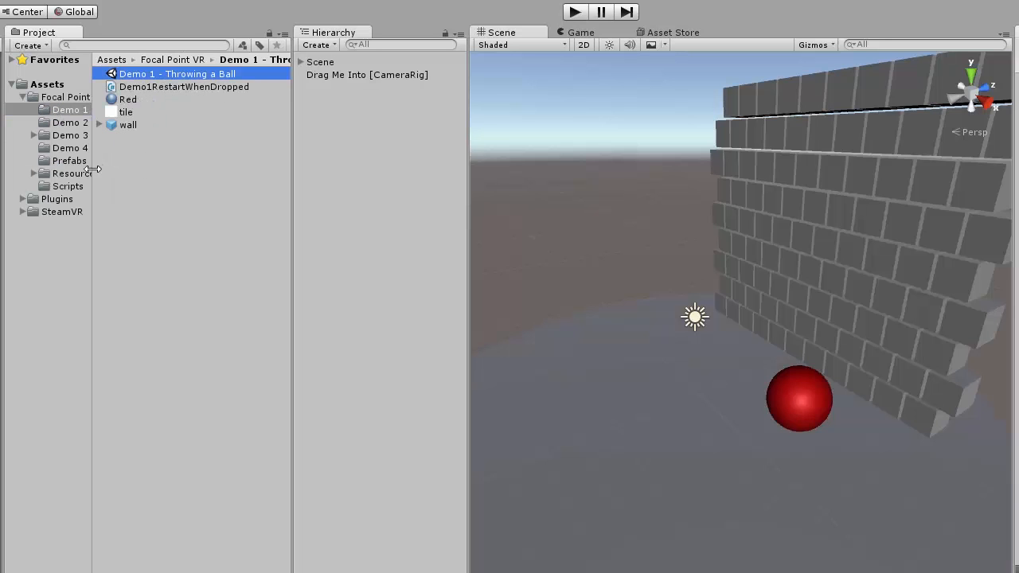
- Add the SteamVR [CameraRig] prefab and nest Drag Me Into [CameraRig] beneath it
click(22, 212)
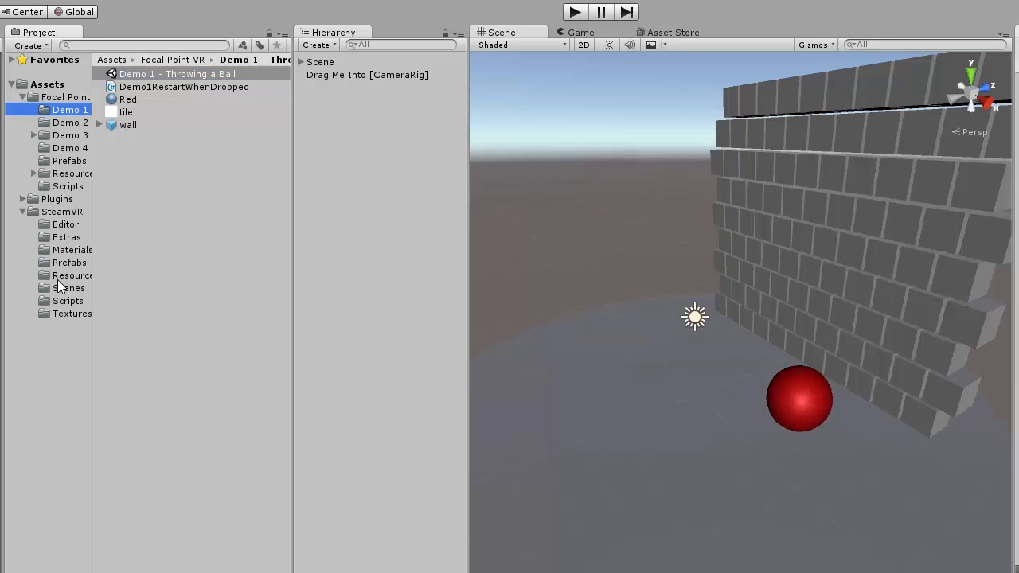
click(70, 261)
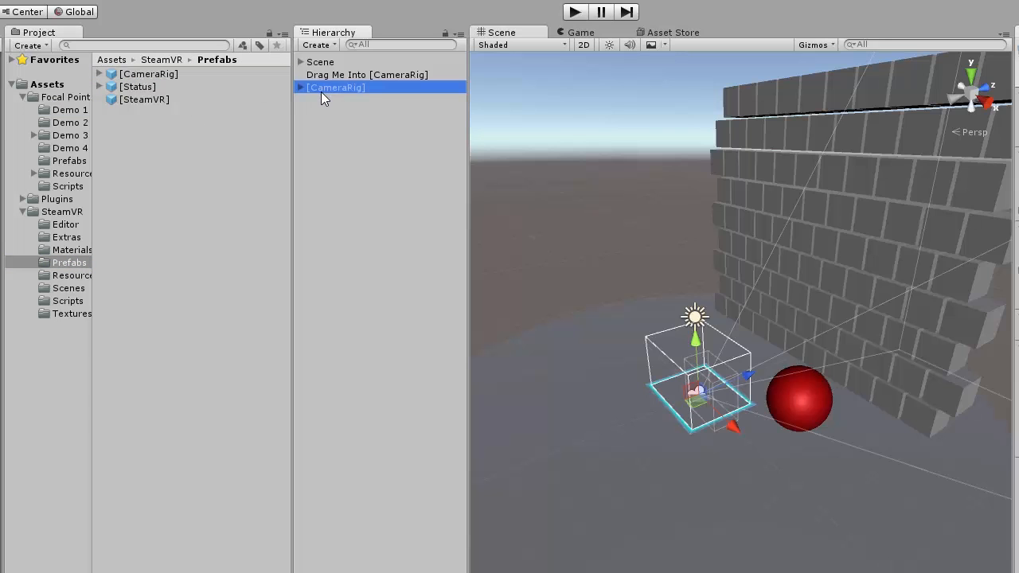
click(367, 75)
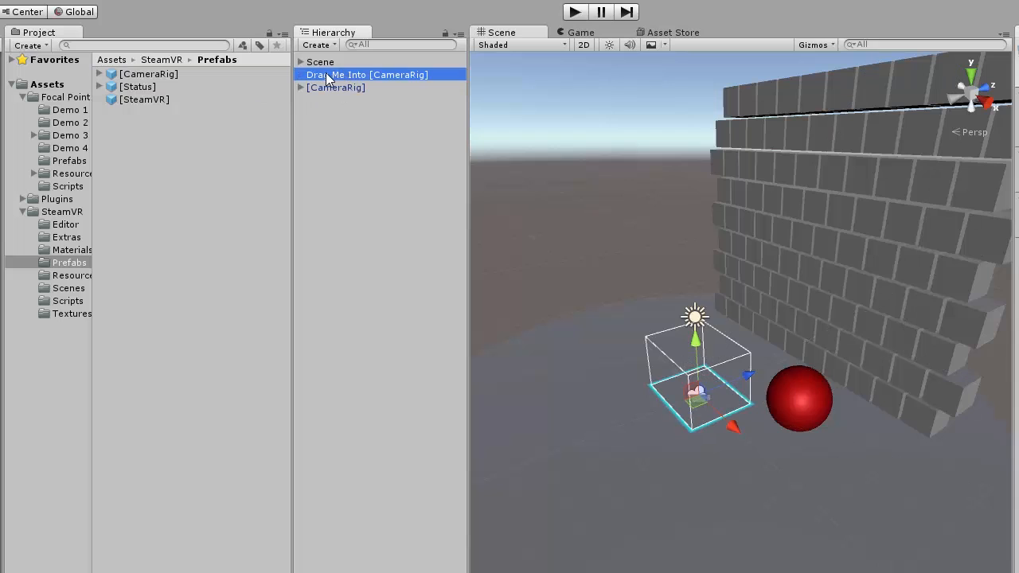
drag(366, 74, 334, 88)
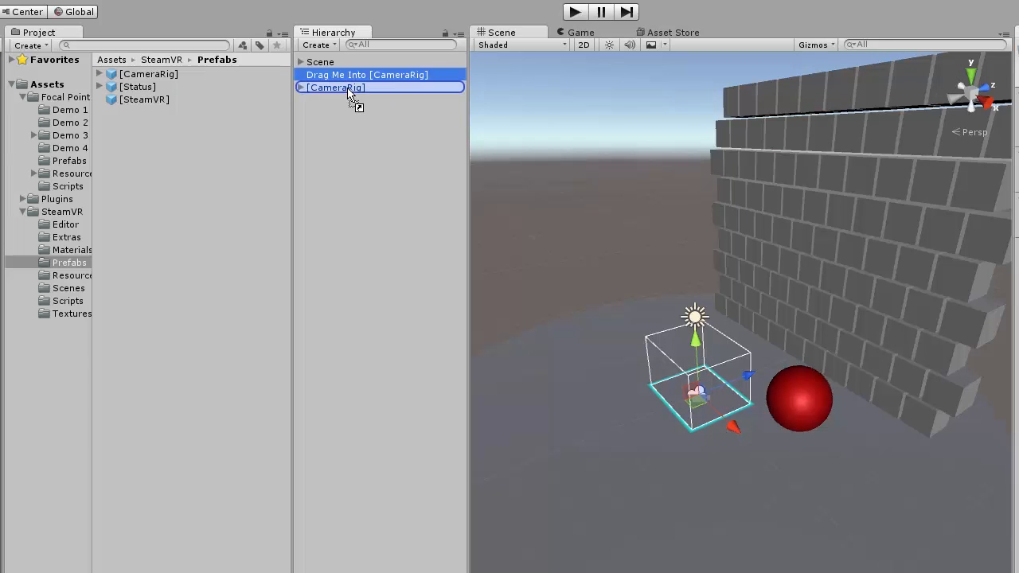
click(301, 75)
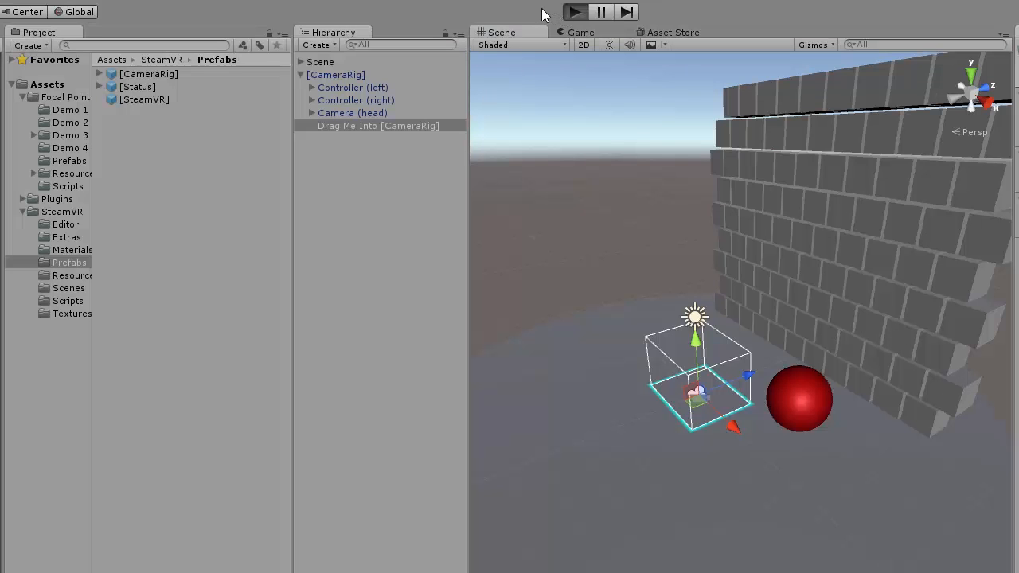
click(573, 11)
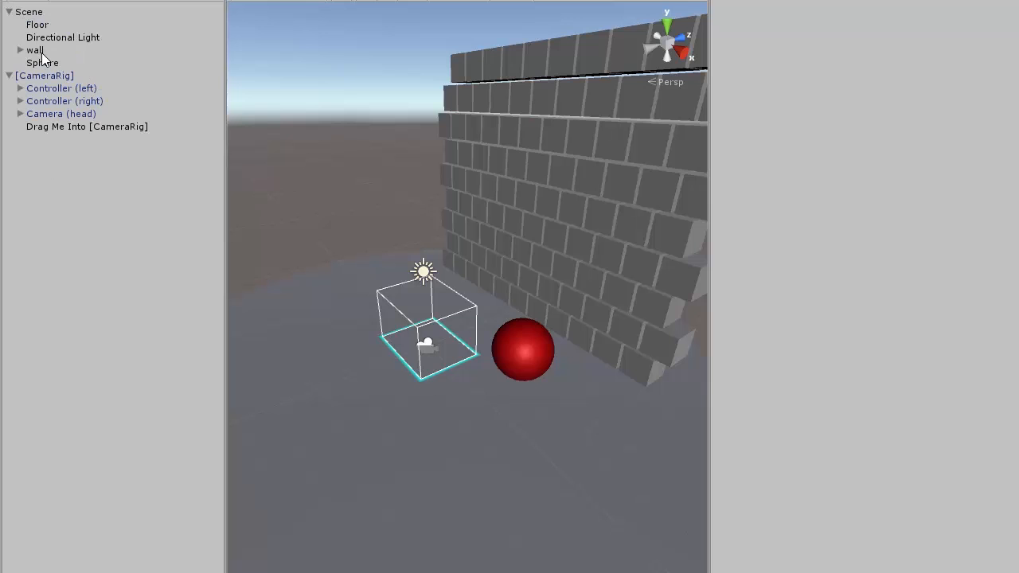
- Inspect the Sphere's Rigidbody and FocalPointVR_ManipulationHandler components
click(42, 62)
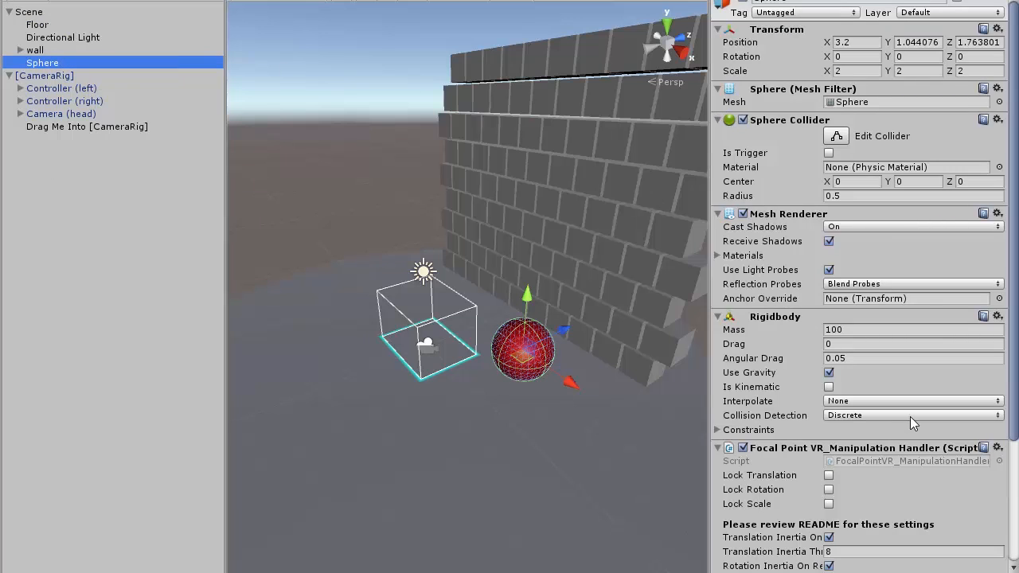
mouse_move(842, 508)
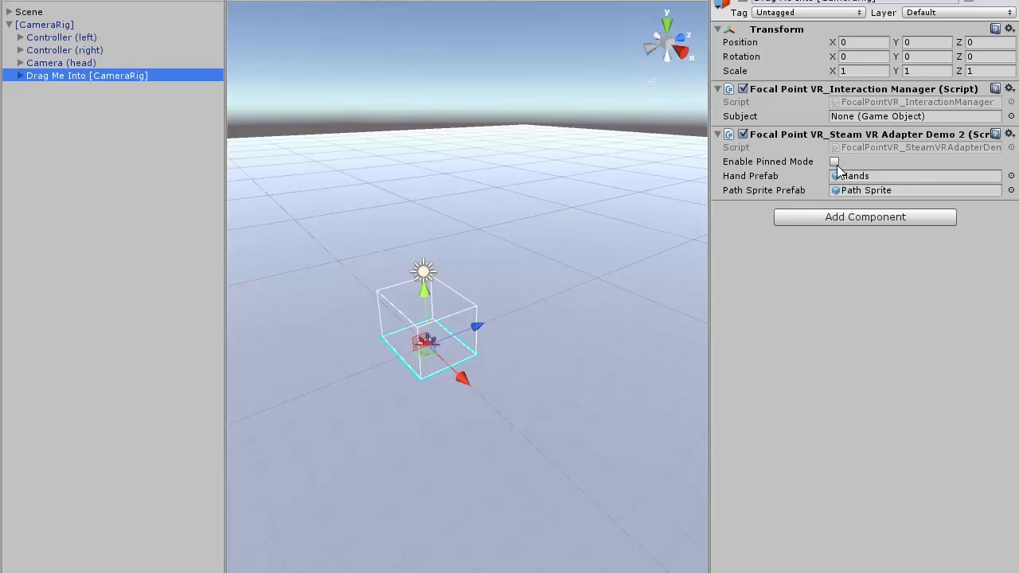
- Toggle Enable Pinned Mode on the Steam VR Adapter Demo 2 component
click(835, 162)
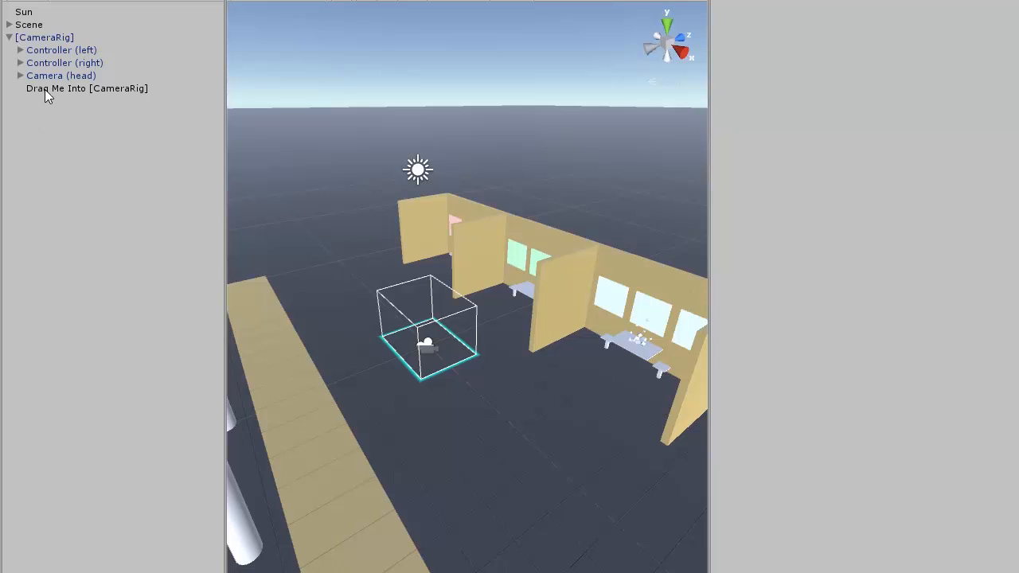
- Edit Laser Distance Max on Drag Me Into [CameraRig]'s adapter and commit it
click(86, 89)
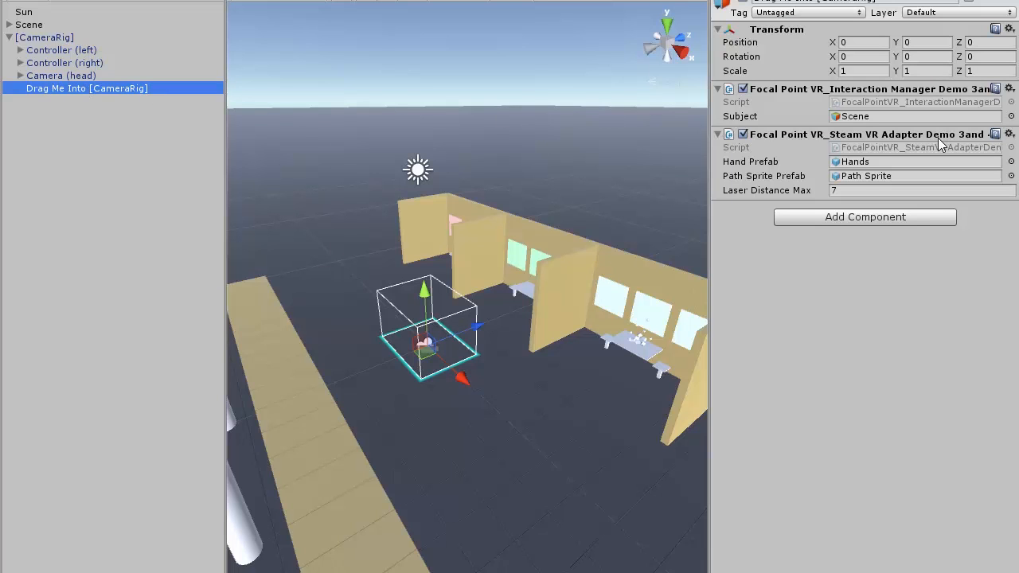
mouse_move(746, 198)
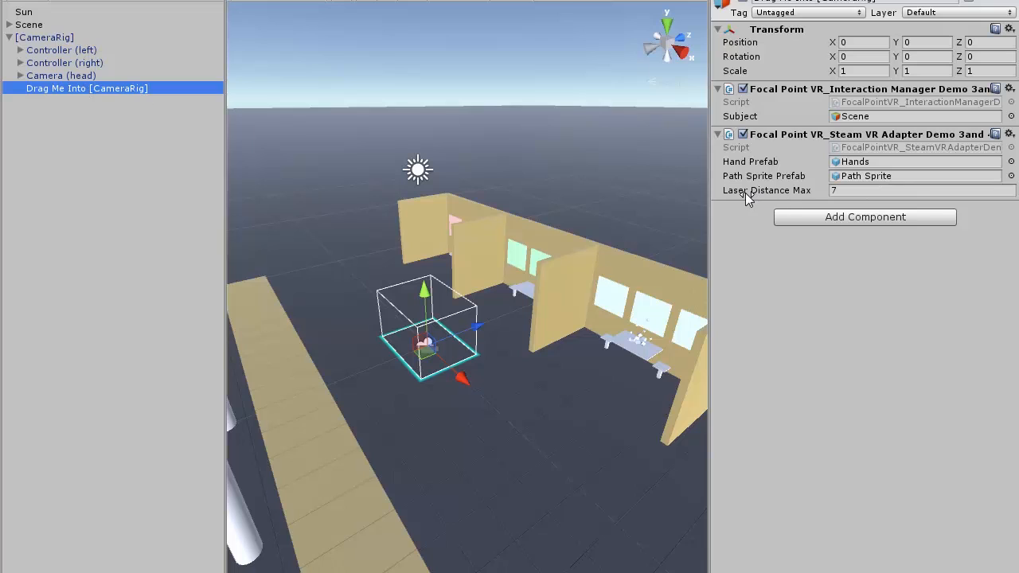
click(915, 192)
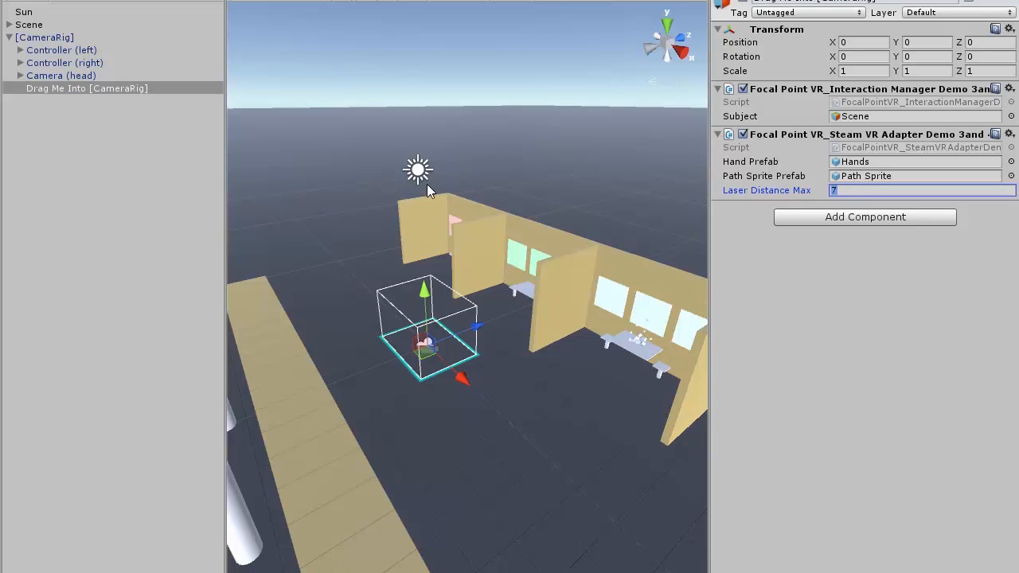
click(29, 24)
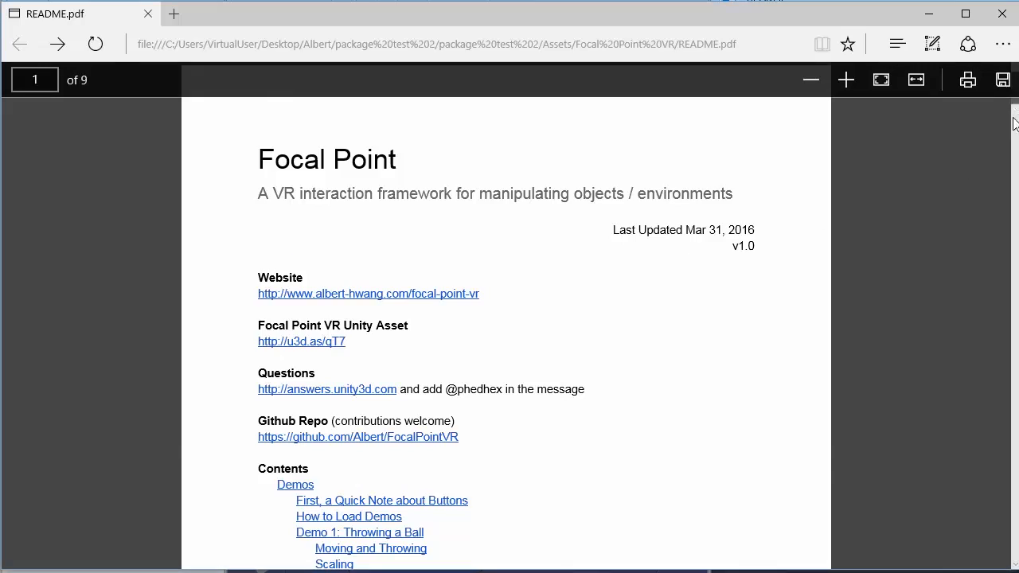
- Scroll the README PDF to its Rolling your own Interactivity section
scroll(down, 3)
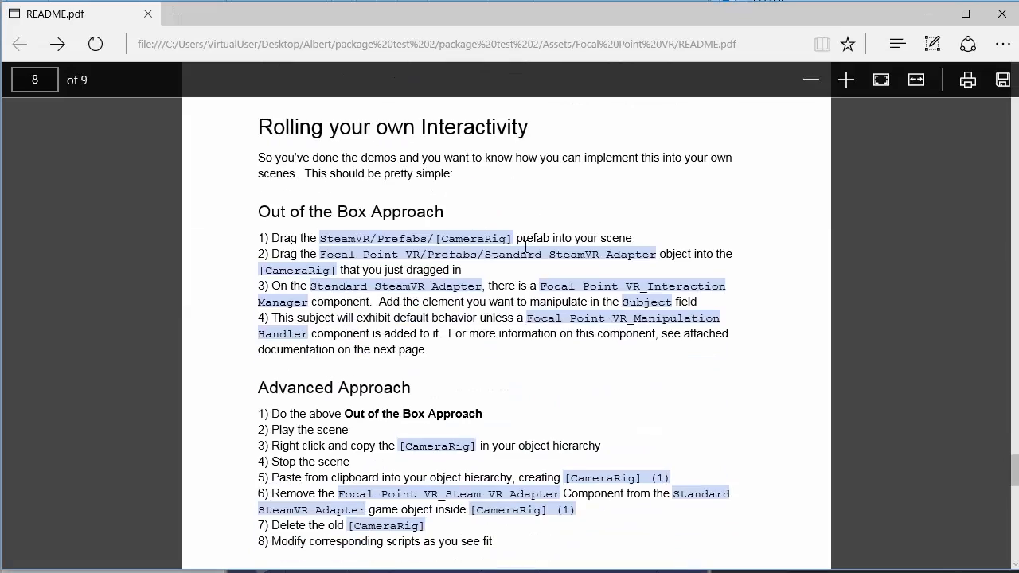